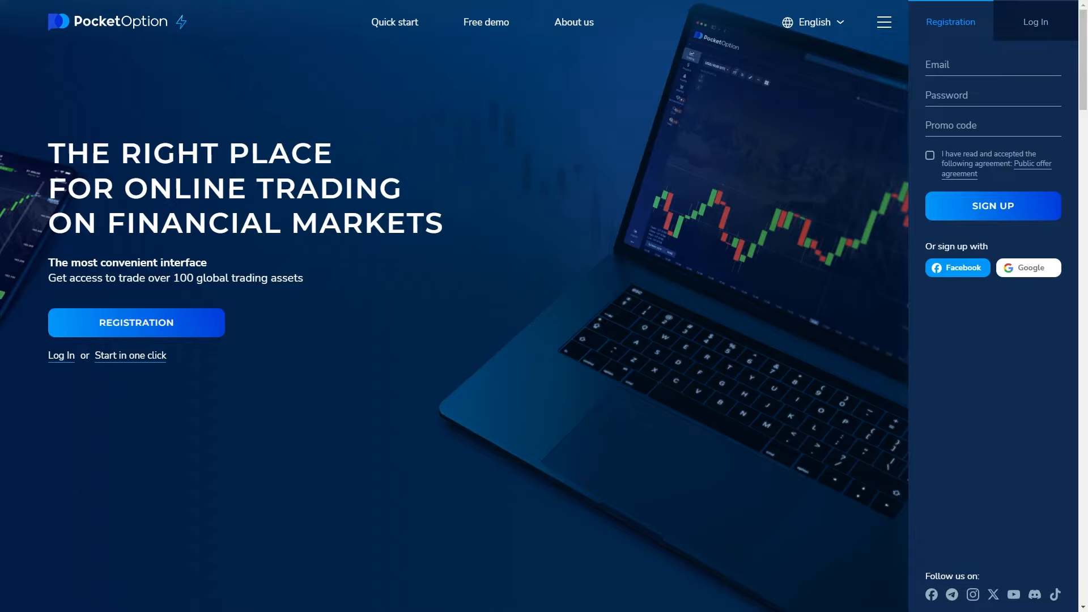
mouse_move(956, 19)
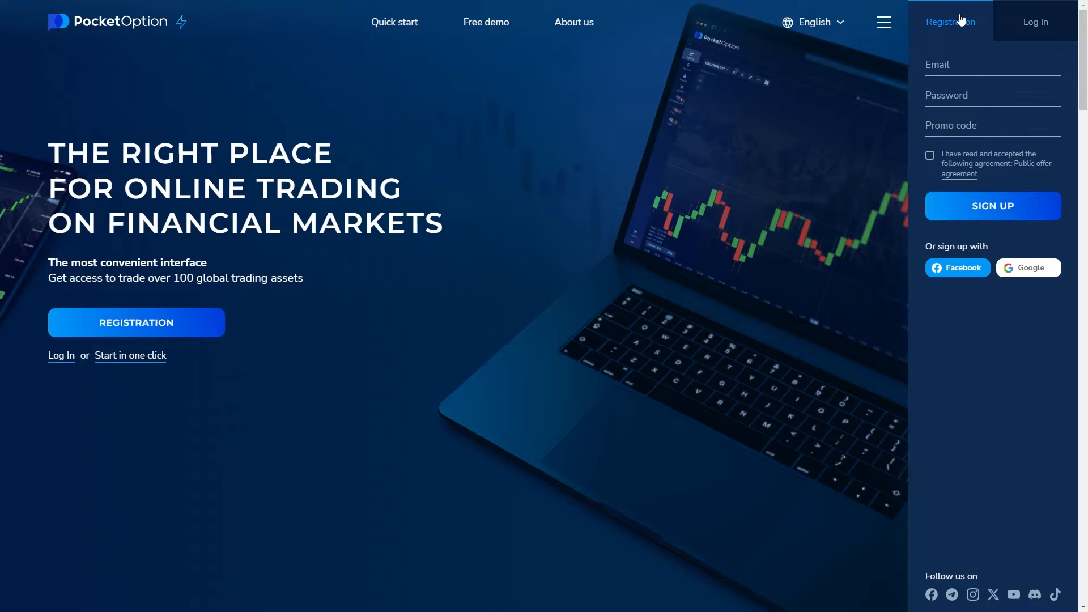
mouse_move(963, 27)
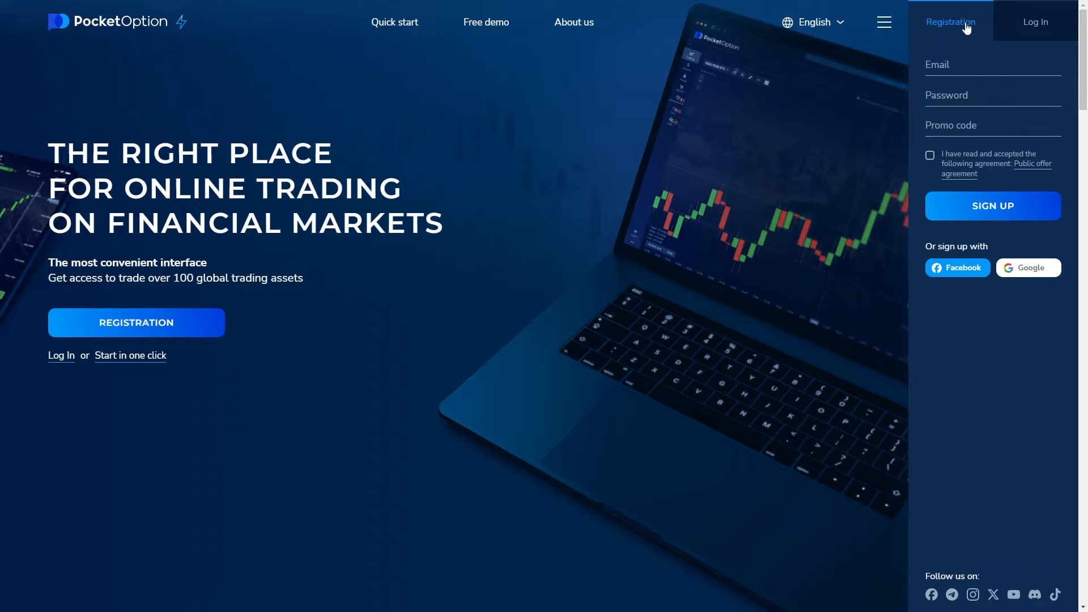
mouse_move(902, 95)
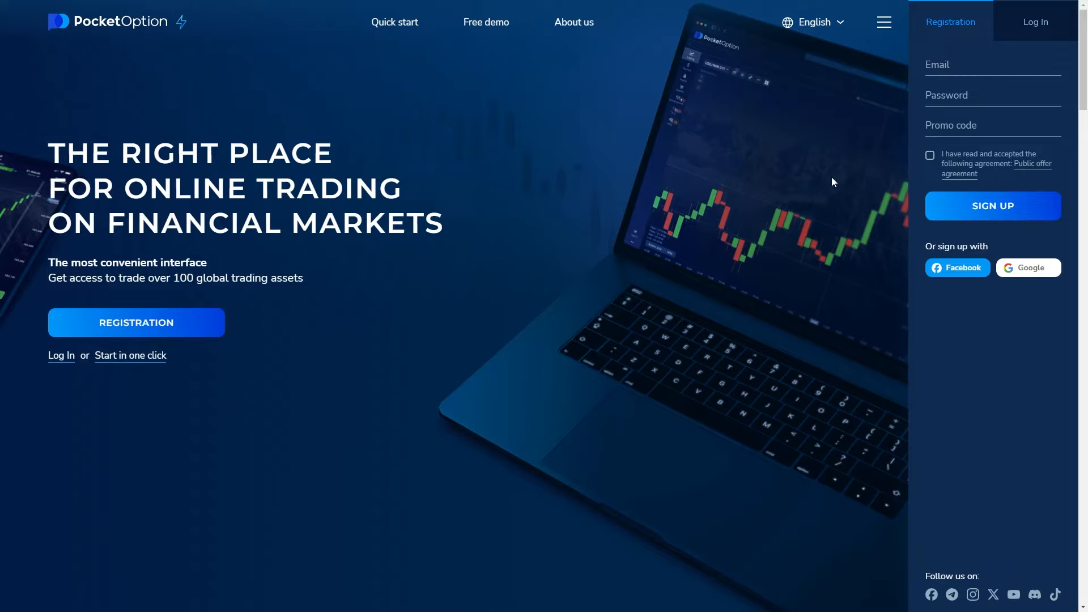
mouse_move(1052, 252)
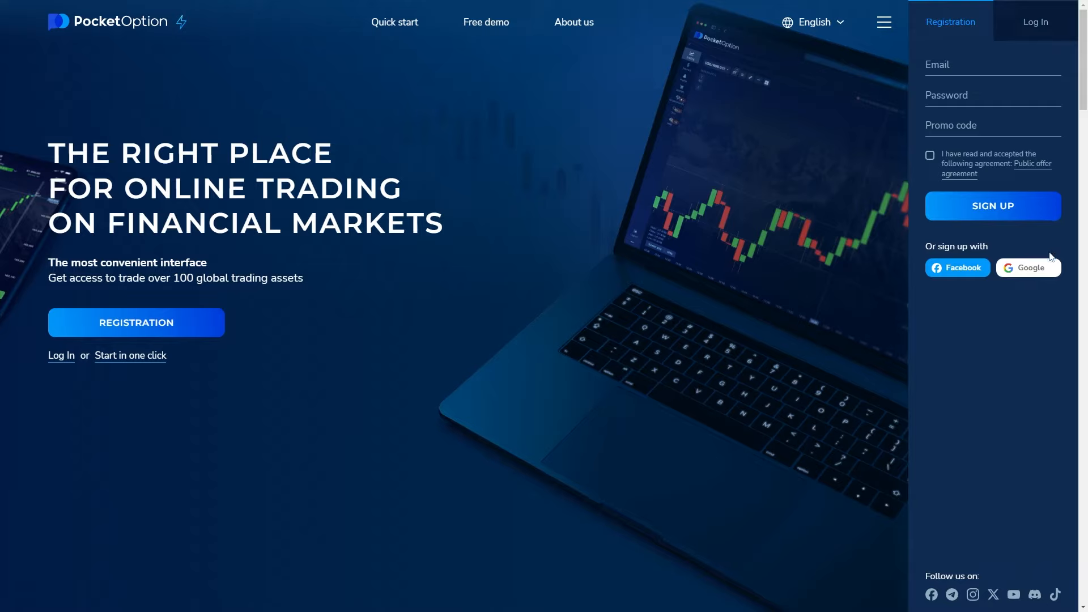
mouse_move(1064, 274)
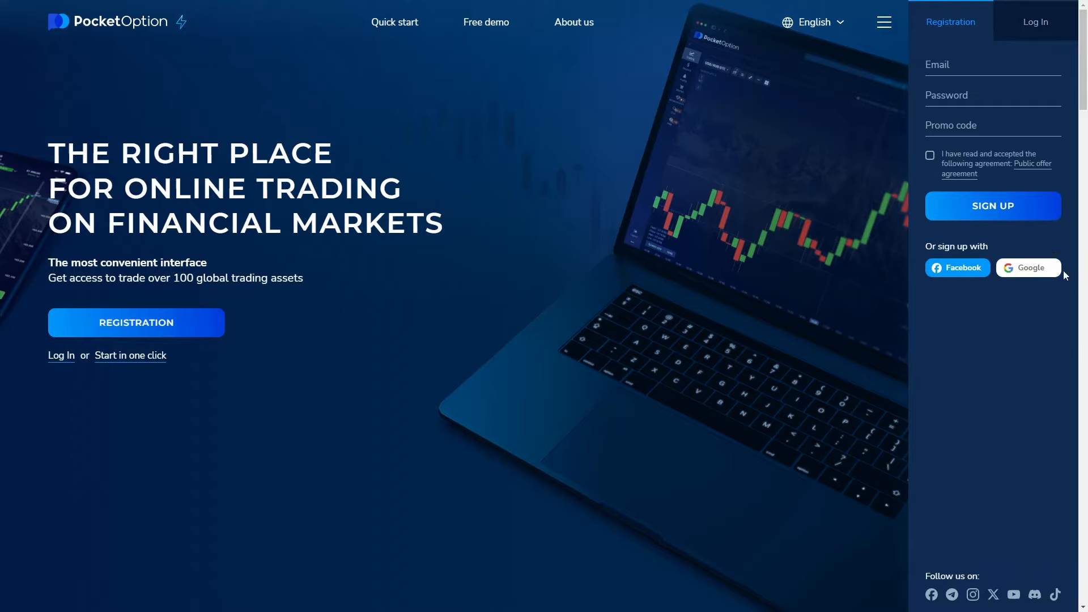
mouse_move(1041, 327)
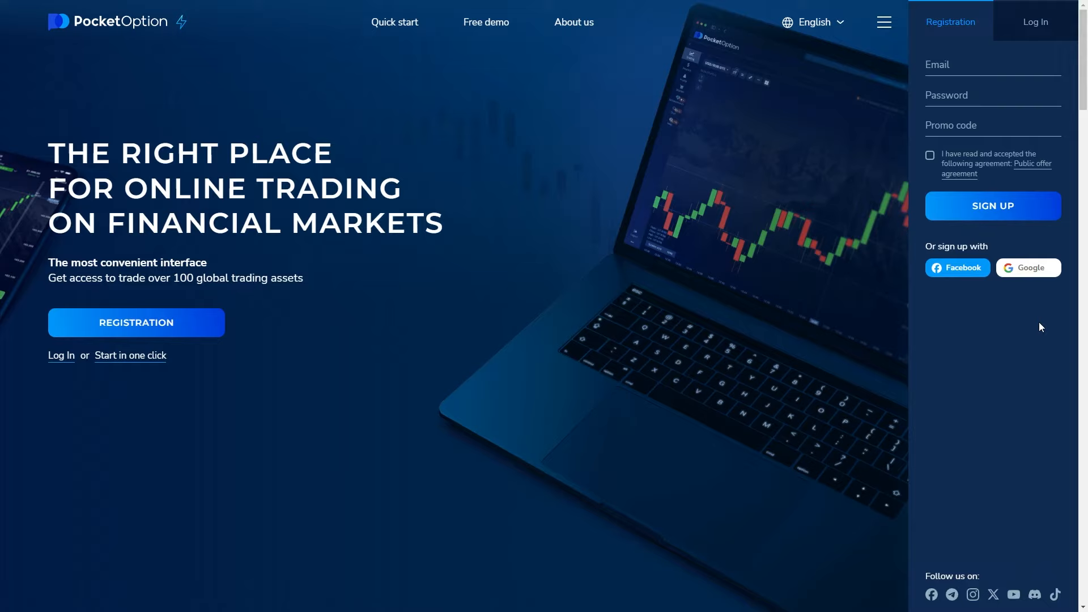
mouse_move(1015, 308)
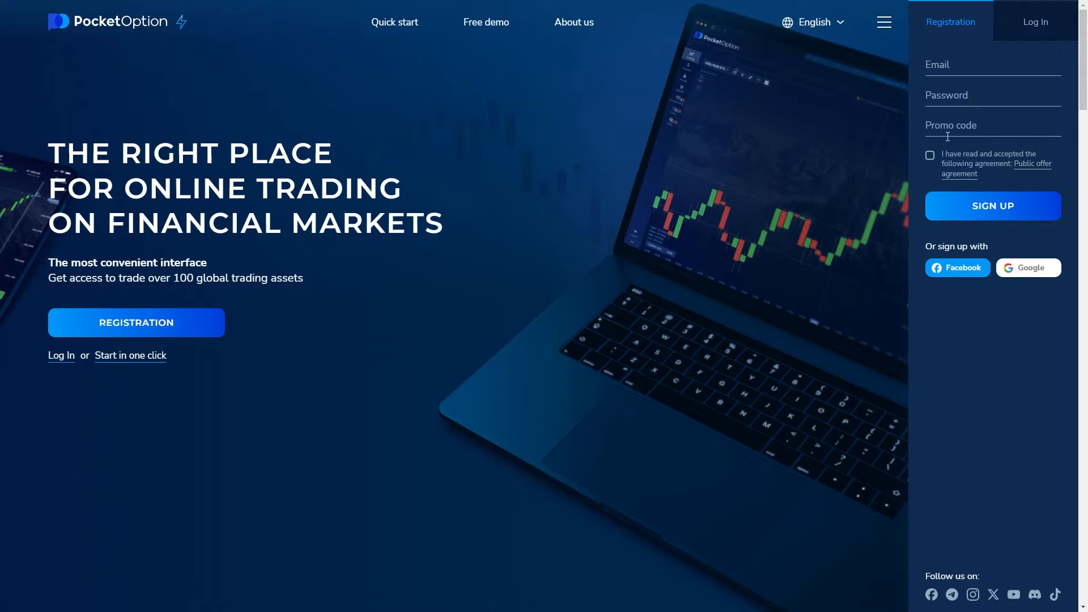
- Accept the public offer agreement and submit the new account registration
click(930, 154)
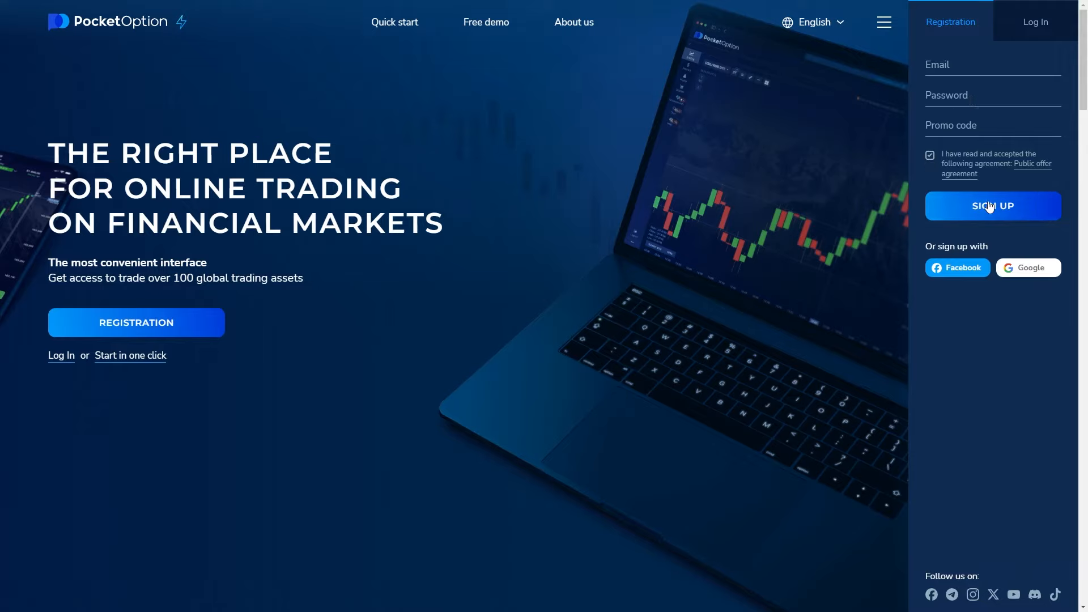
click(992, 205)
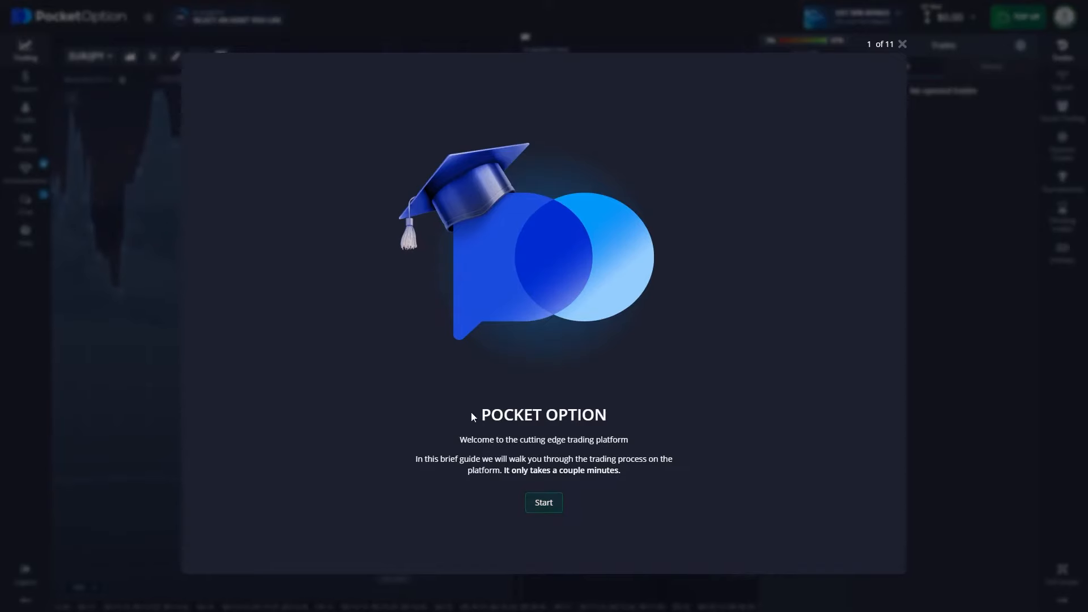
- Dismiss the welcome guide and open the Profile page from the avatar menu
click(902, 44)
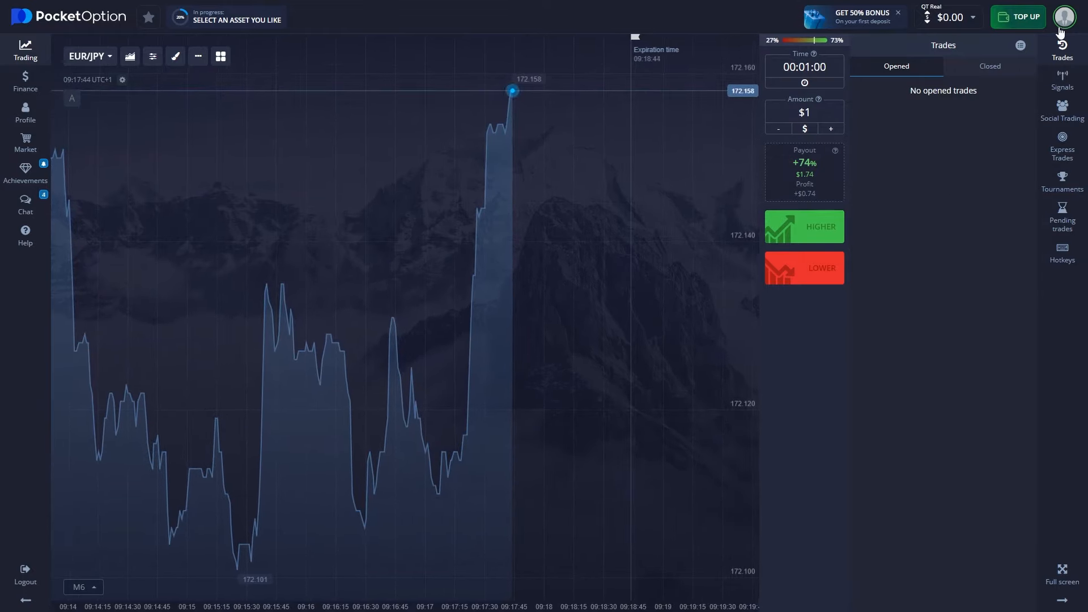
click(1063, 16)
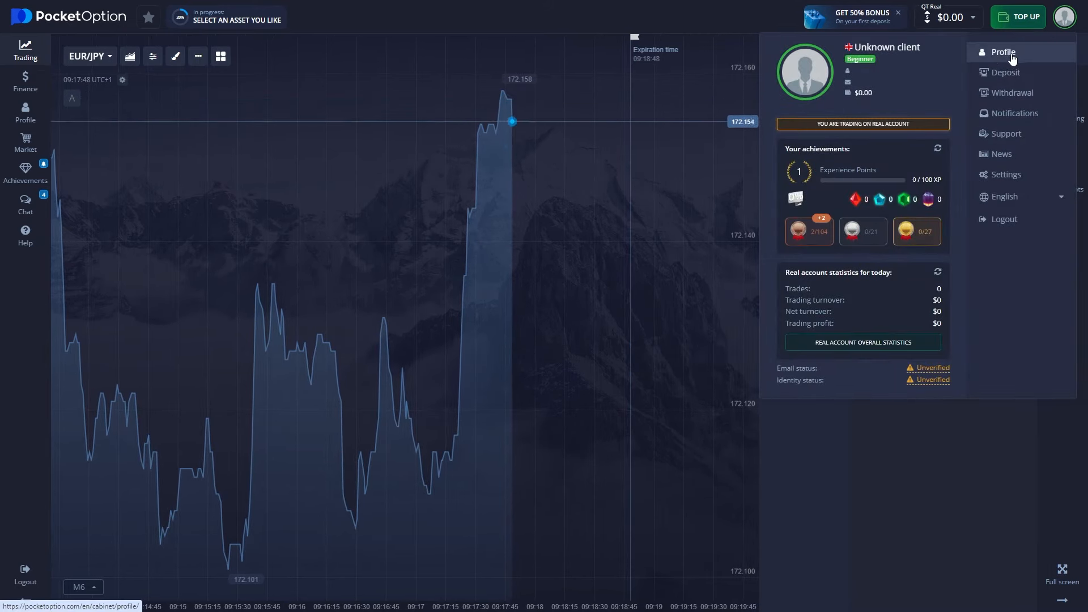
click(1001, 52)
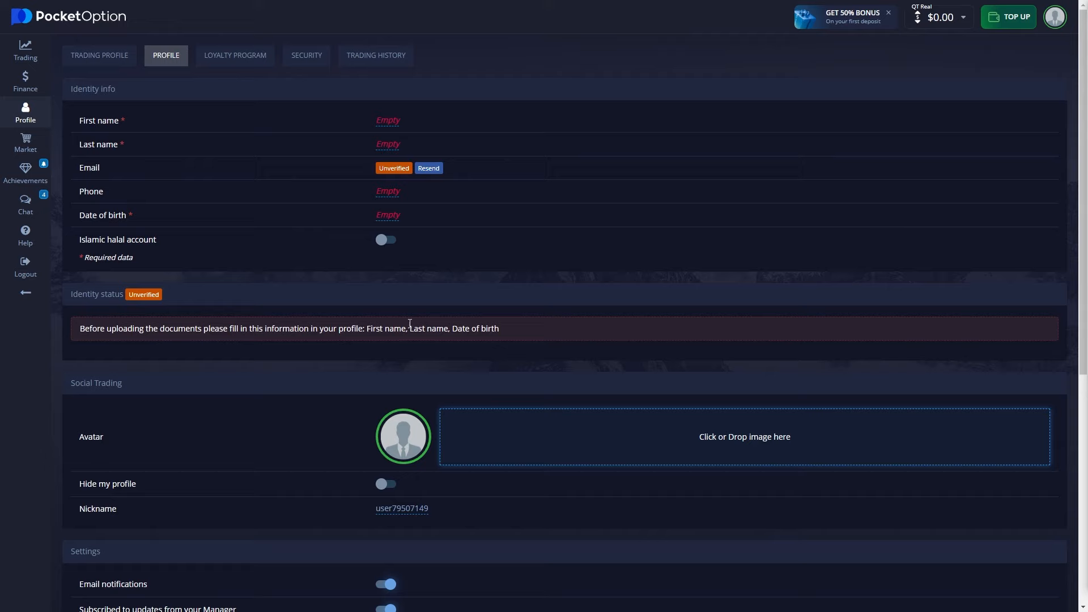
mouse_move(414, 327)
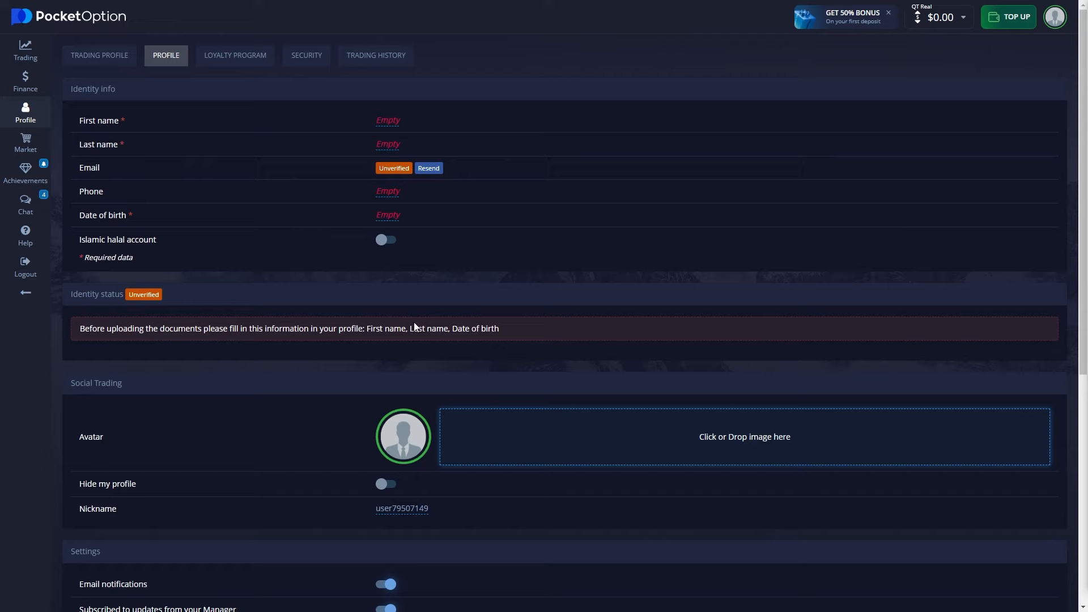